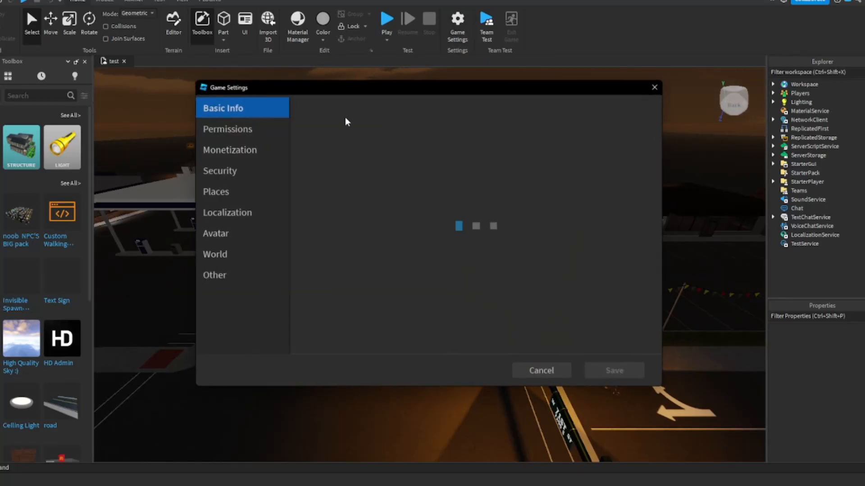
Cancel out of the Game Settings dialog, leaving the night-time town map in the editor
left_click(220, 170)
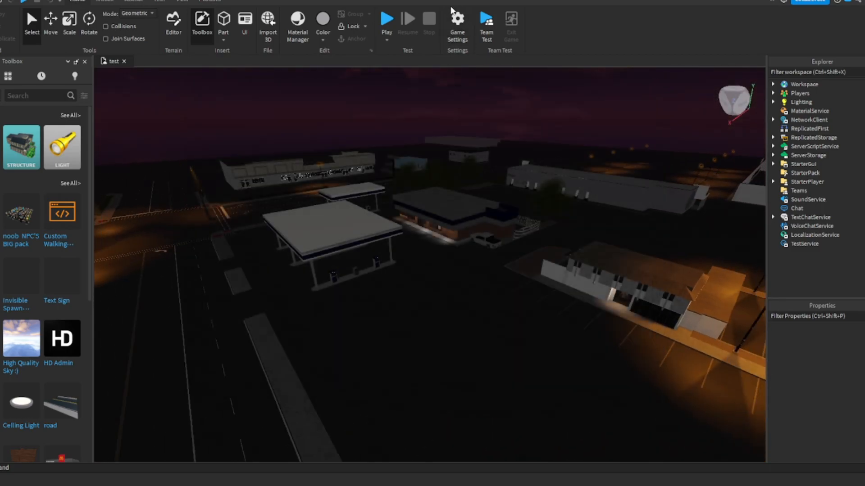
Launch a Play test from the Home tab and wait on the loading screen
left_click(386, 21)
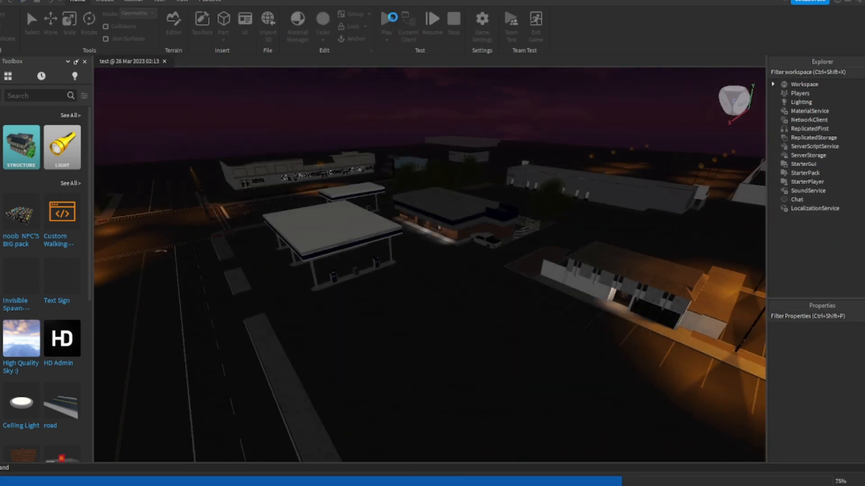
left_click(386, 18)
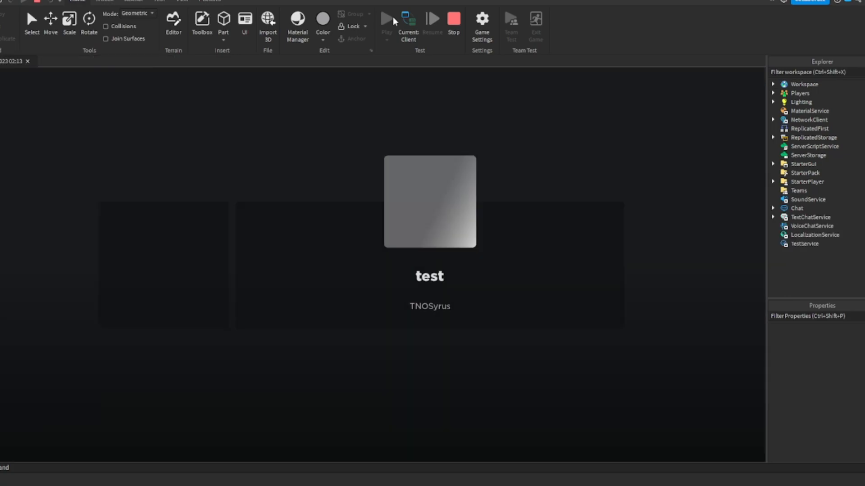
left_click(201, 26)
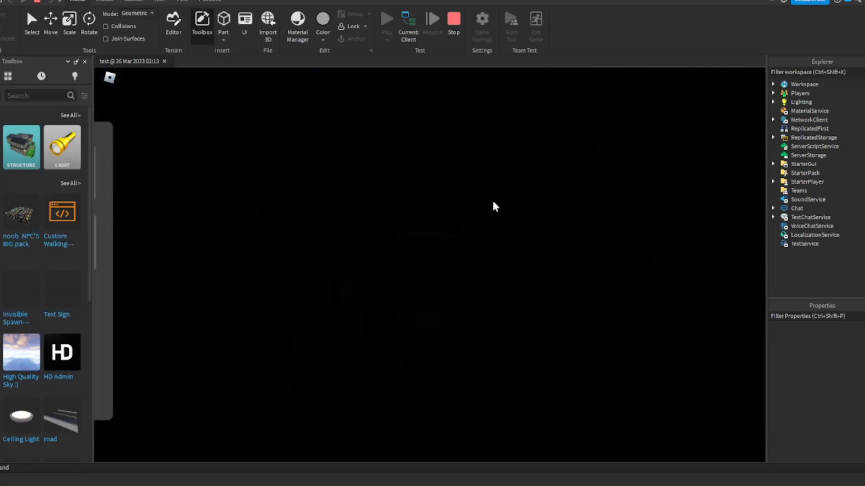
mouse_move(85, 72)
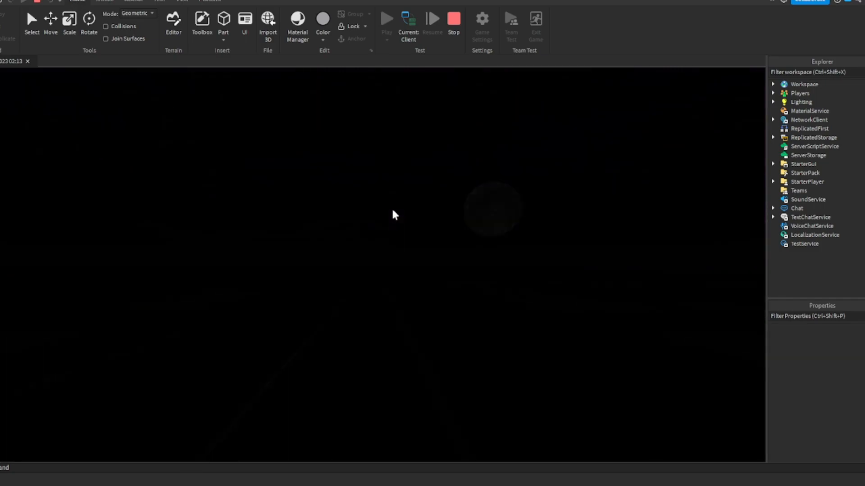
mouse_move(577, 249)
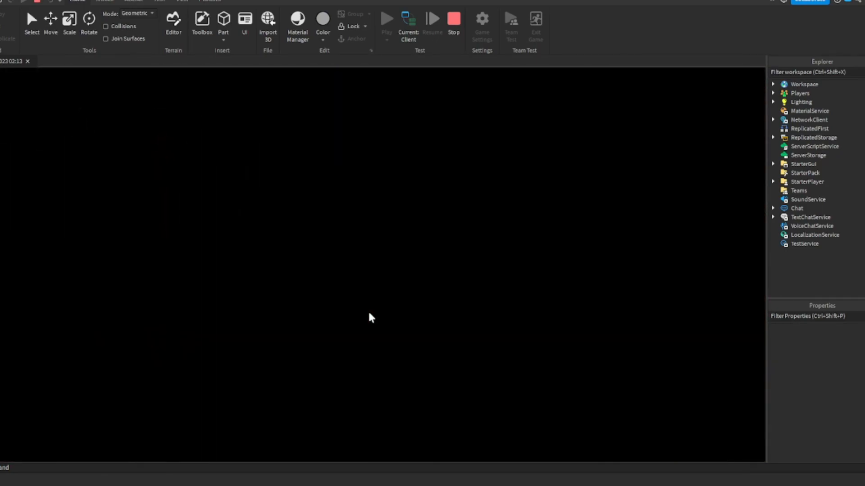
mouse_move(409, 324)
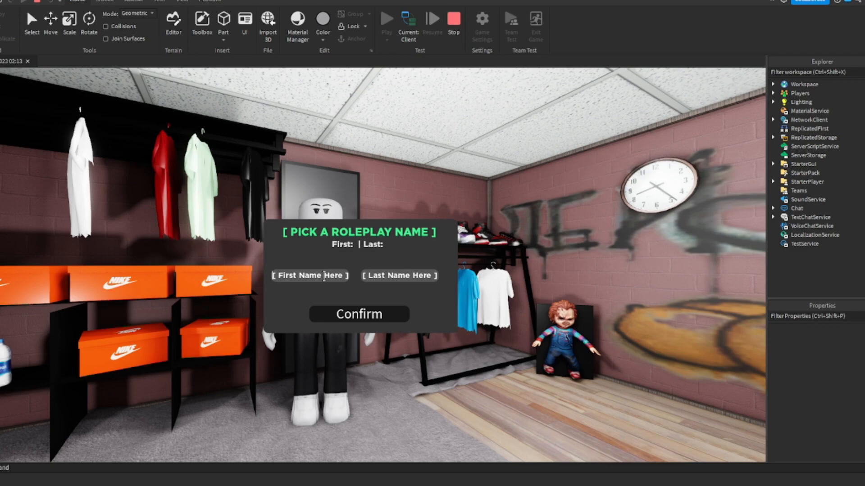
Enter 'TEST' as the roleplay first name, fill the last name and confirm to spawn in town
type("TEST")
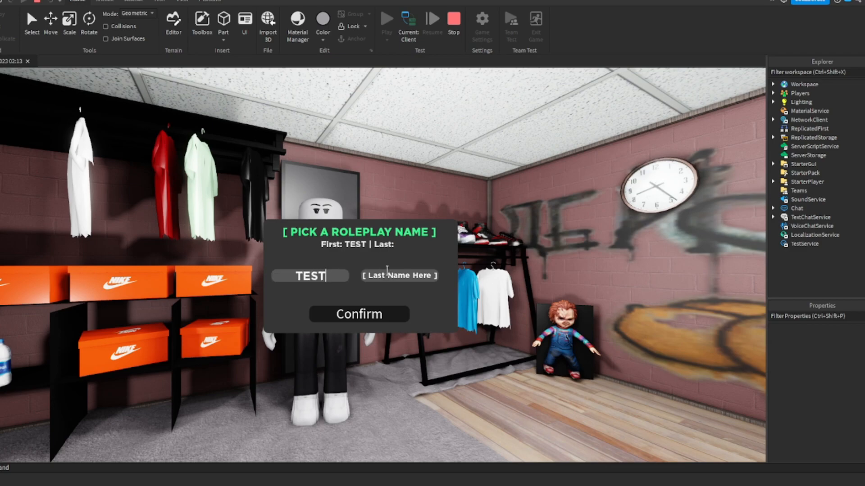
left_click(359, 313)
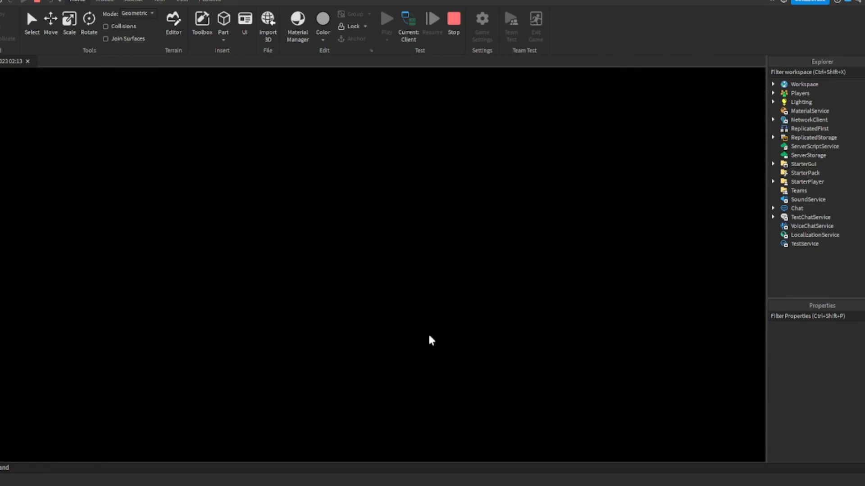
left_click(386, 18)
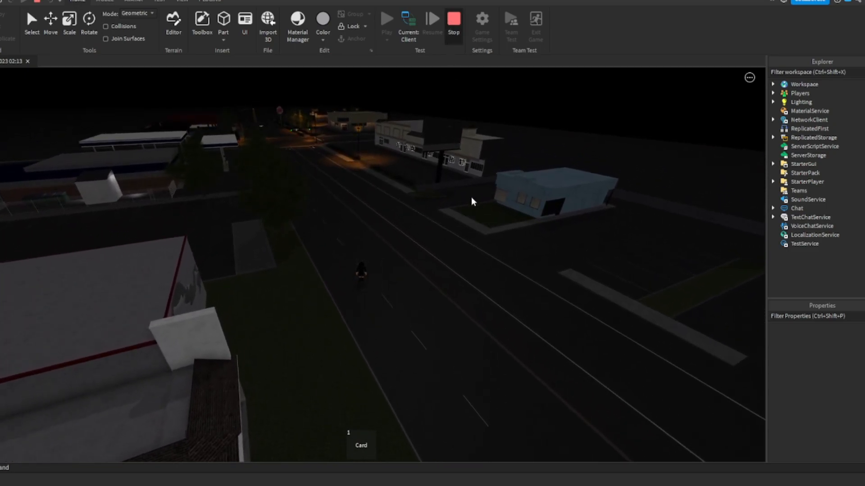
mouse_move(294, 224)
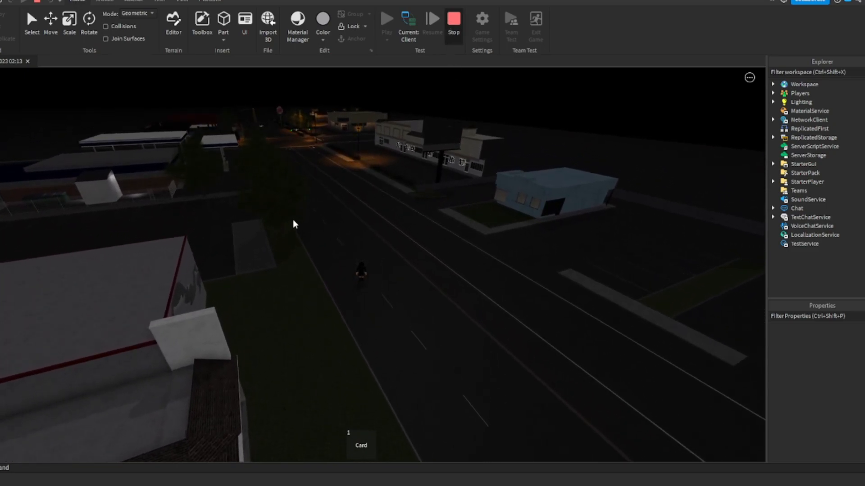
Stop the playtest, select the small part on the store roof, and bring up the playtest mode list
left_click(453, 21)
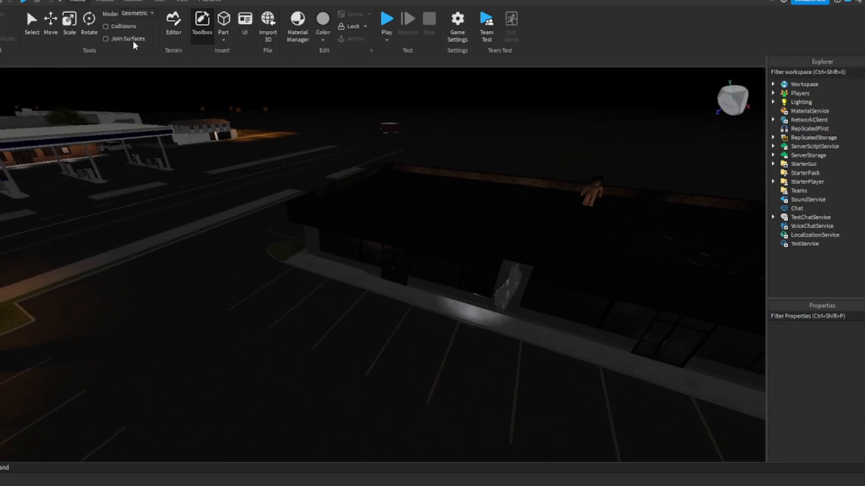
left_click(549, 205)
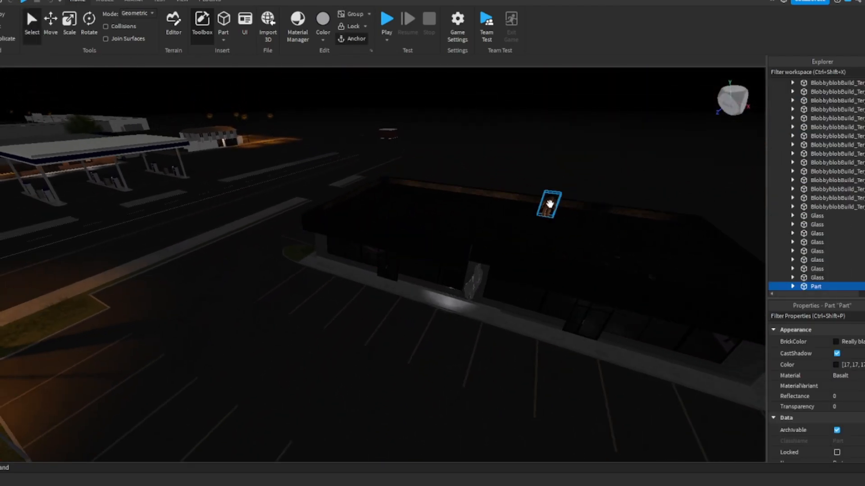
left_click(387, 18)
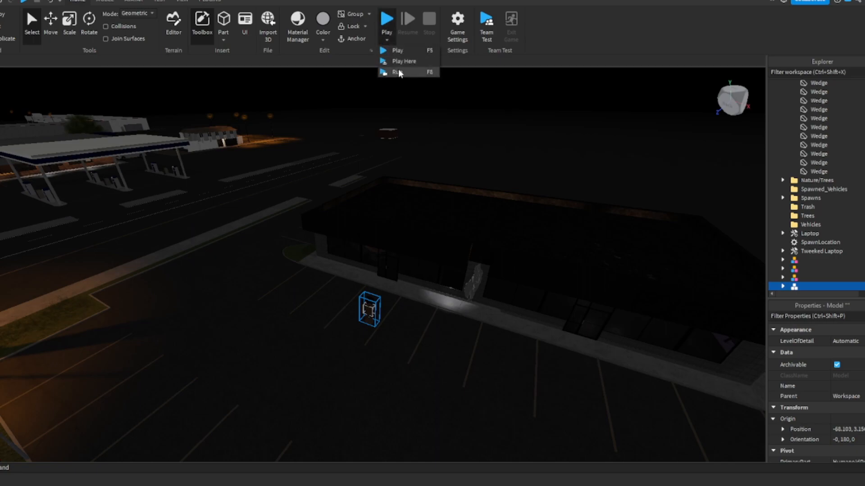
Start a Run (F8) simulation of the place from the Play dropdown
left_click(396, 72)
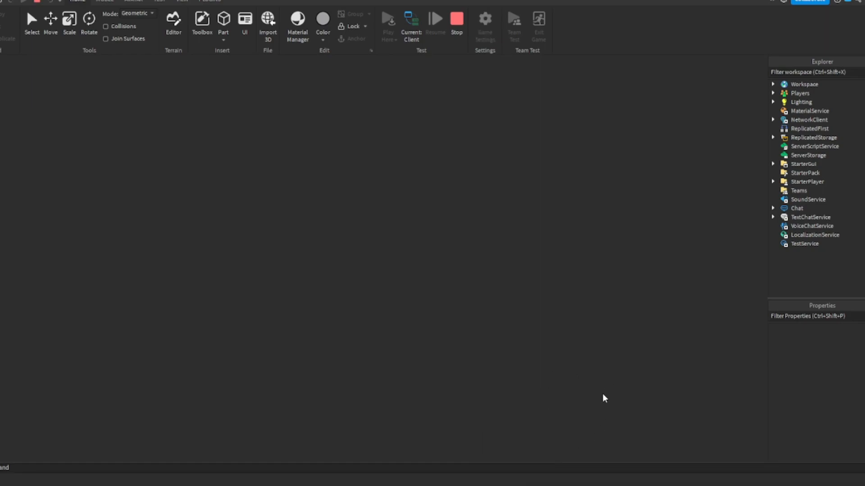
mouse_move(498, 365)
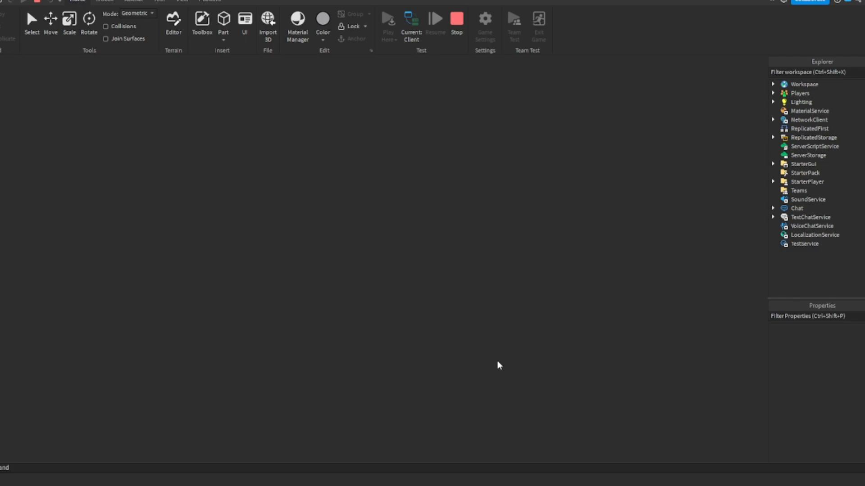
mouse_move(487, 365)
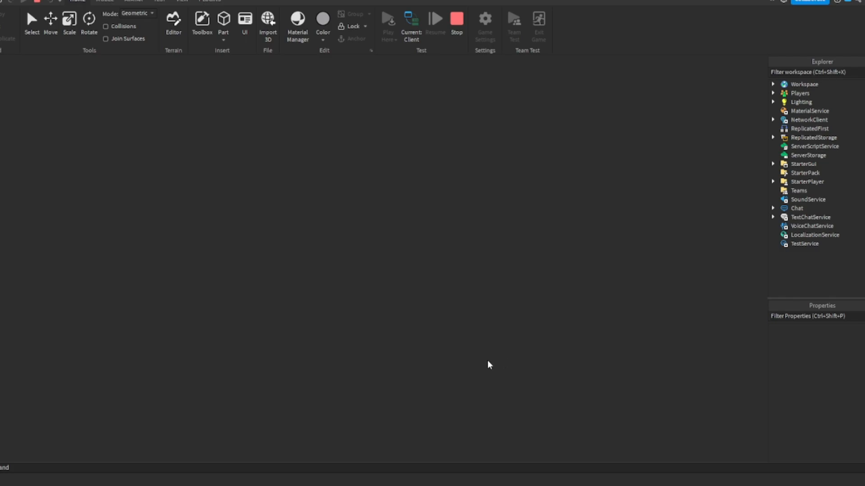